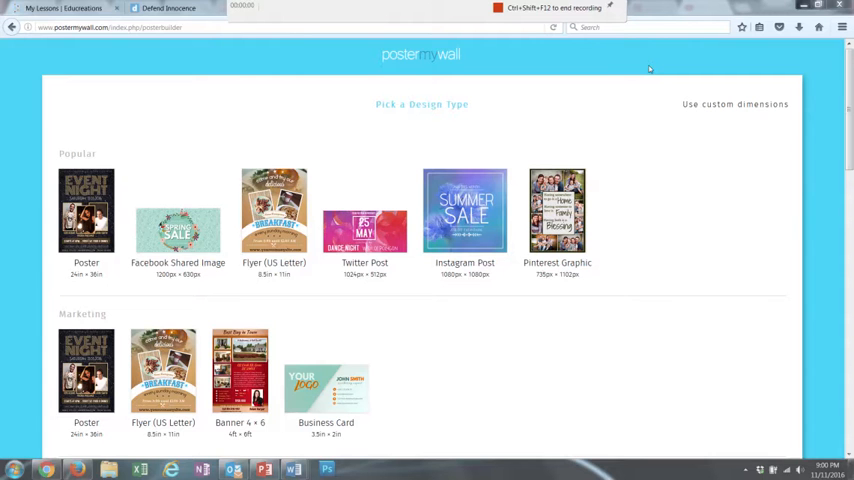
{"action": "mouse_move", "coordinate": [239, 120]}
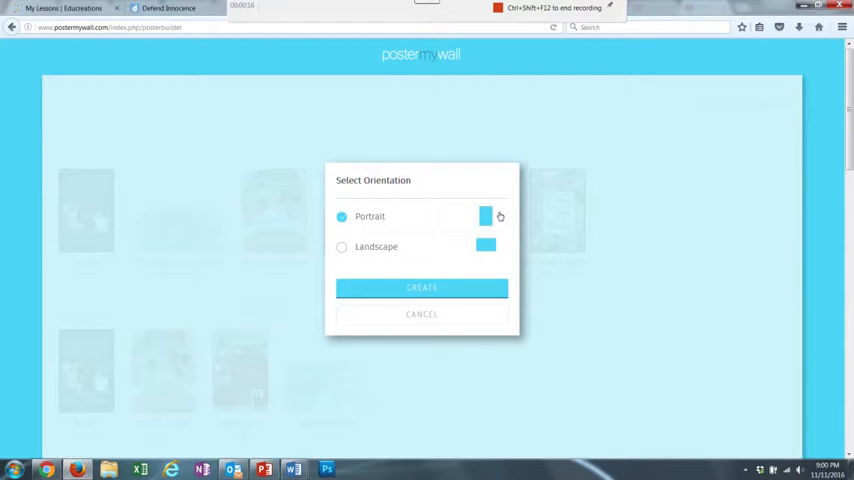
{"action": "mouse_move", "coordinate": [494, 220]}
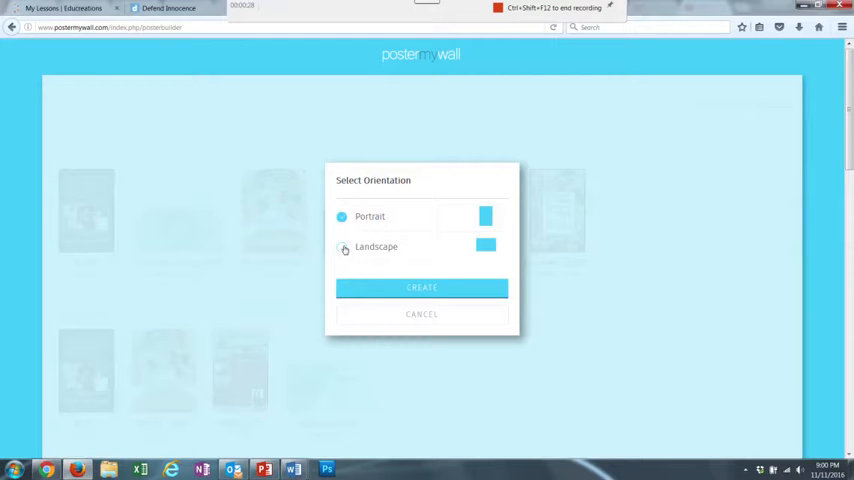
- Create a portrait-orientation poster after briefly trying landscape
{"action": "left_click", "coordinate": [342, 247]}
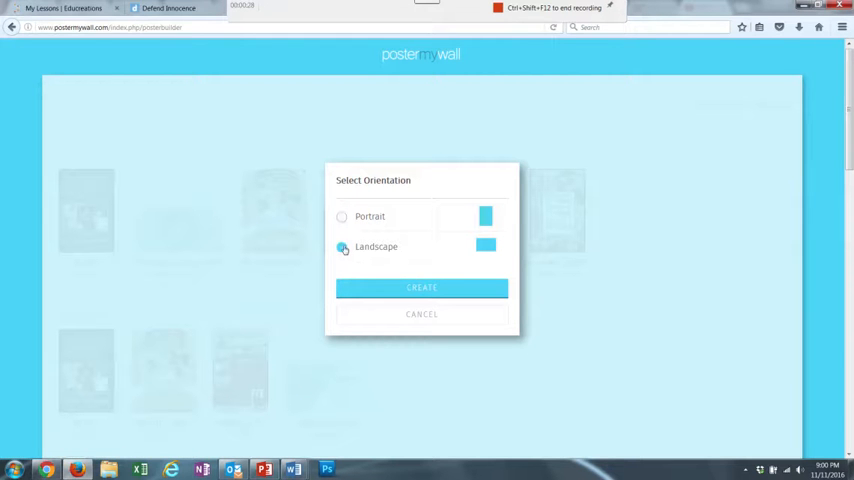
{"action": "left_click", "coordinate": [342, 216]}
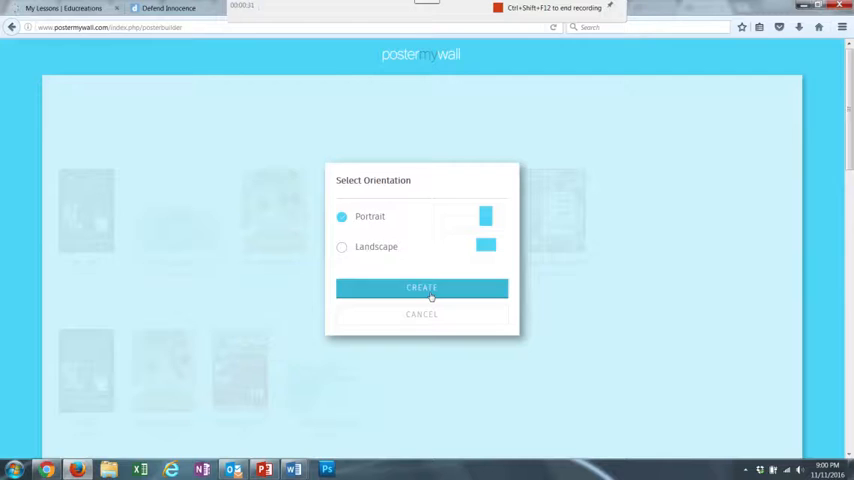
{"action": "left_click", "coordinate": [421, 288]}
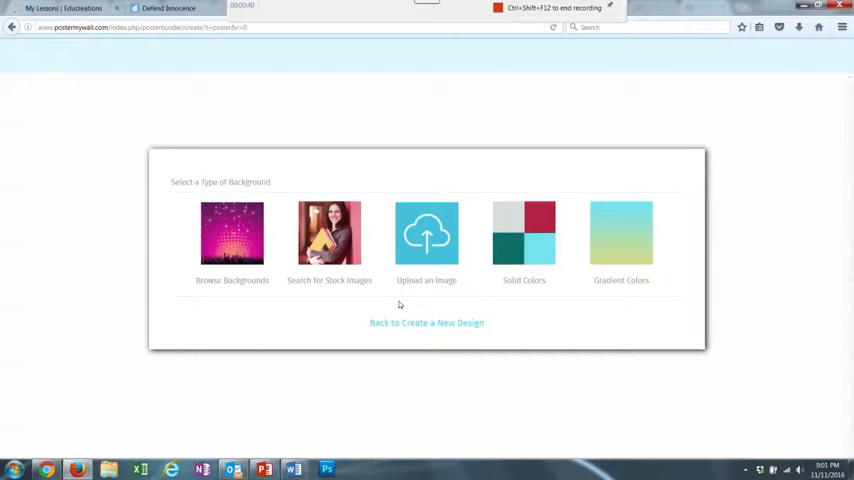
{"action": "mouse_move", "coordinate": [218, 291]}
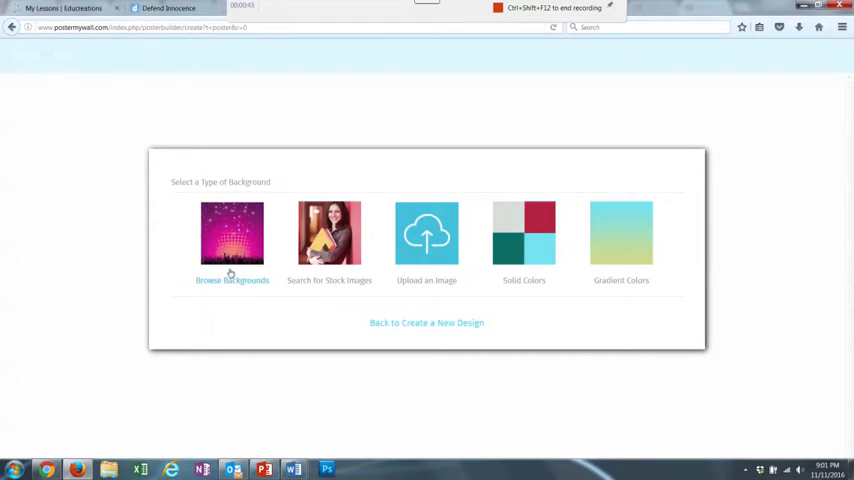
{"action": "mouse_move", "coordinate": [322, 285]}
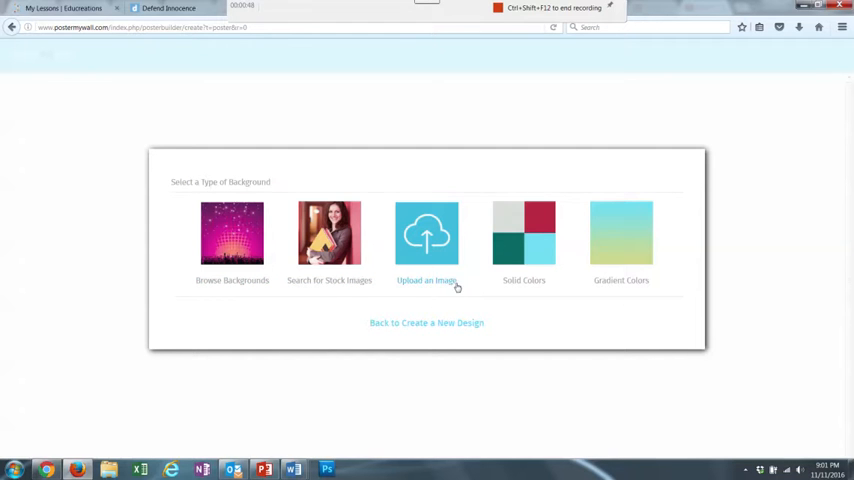
{"action": "mouse_move", "coordinate": [445, 285]}
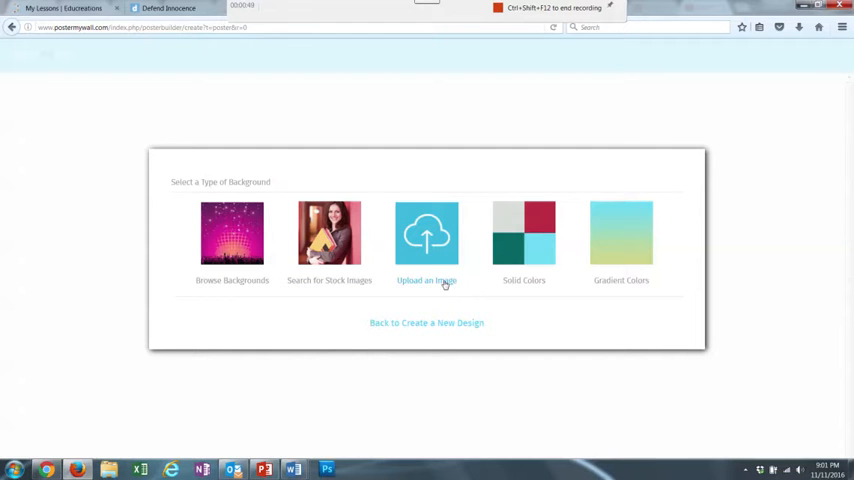
{"action": "mouse_move", "coordinate": [545, 290]}
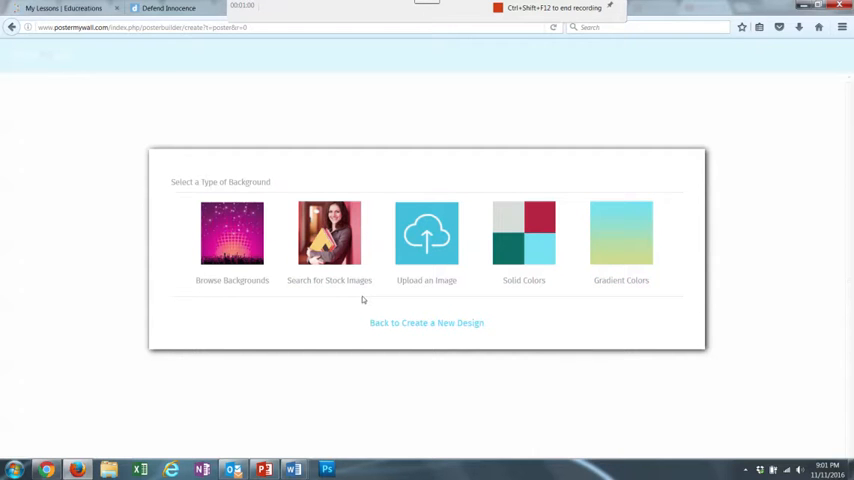
{"action": "mouse_move", "coordinate": [250, 281]}
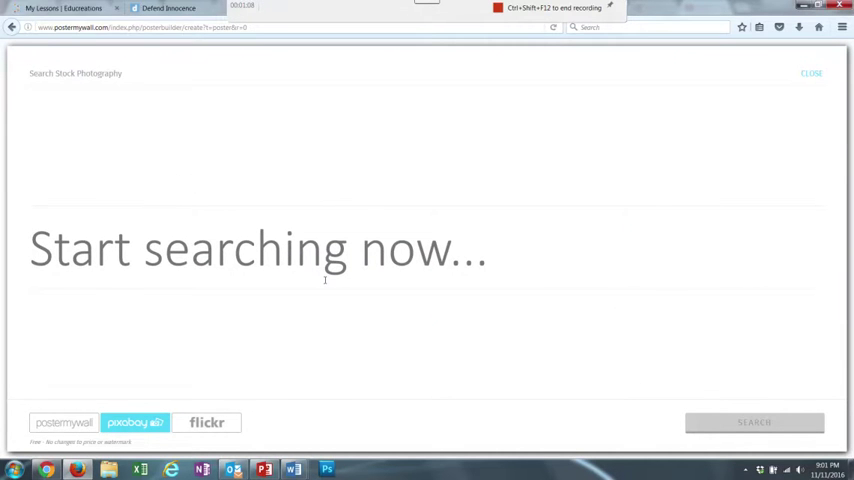
- Search stock photos for 'cardinal', scroll the pixabay results, then switch to the postermywall source
{"action": "type", "text": "cardinal"}
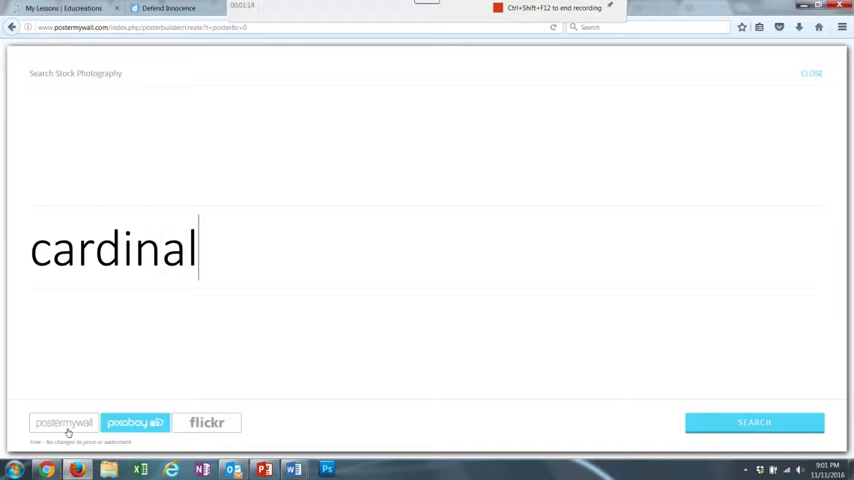
{"action": "mouse_move", "coordinate": [62, 436]}
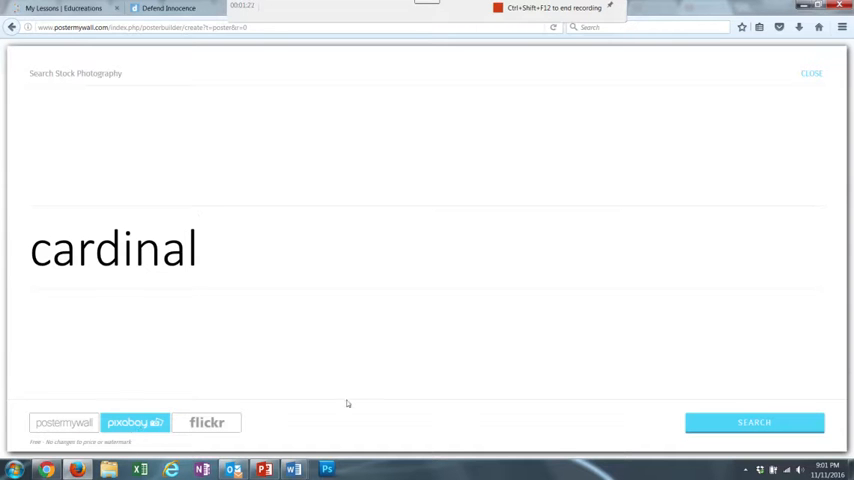
{"action": "left_click", "coordinate": [736, 424]}
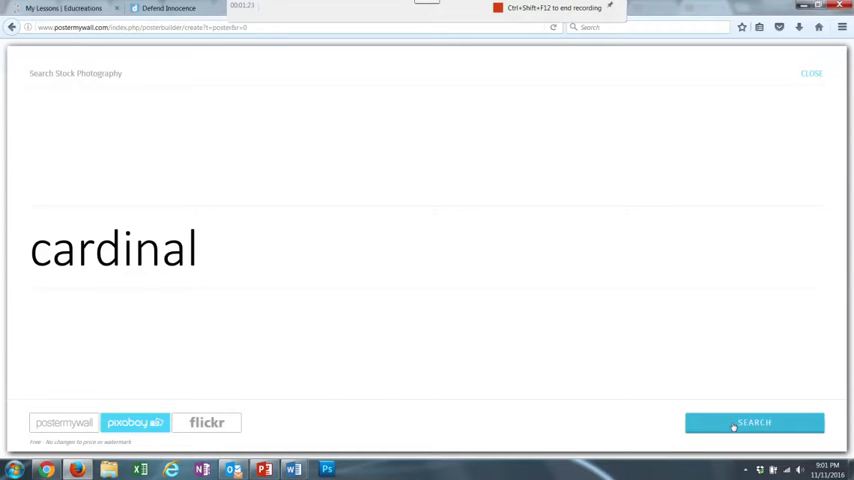
{"action": "left_click", "coordinate": [754, 421]}
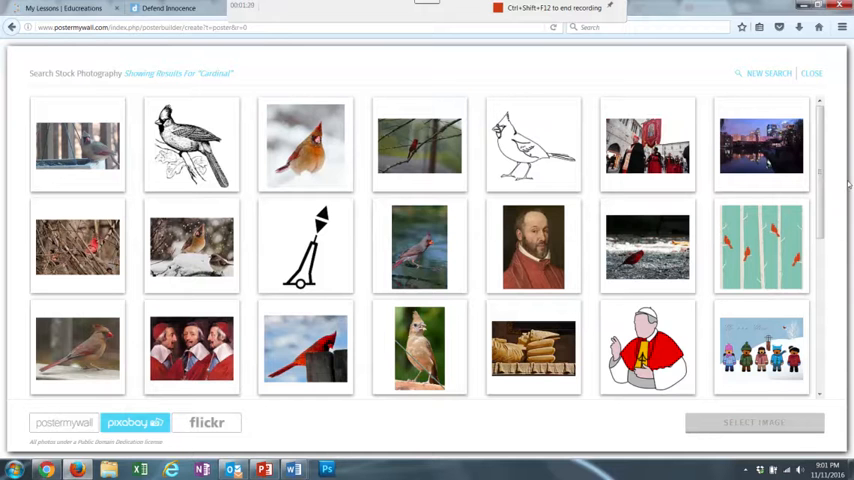
{"action": "scroll", "scroll_direction": "down", "scroll_amount": 3}
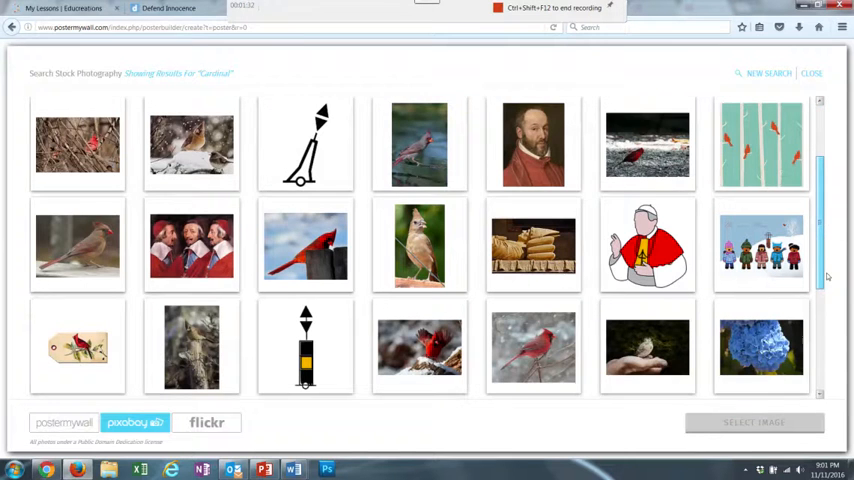
{"action": "scroll", "scroll_direction": "down", "scroll_amount": 3}
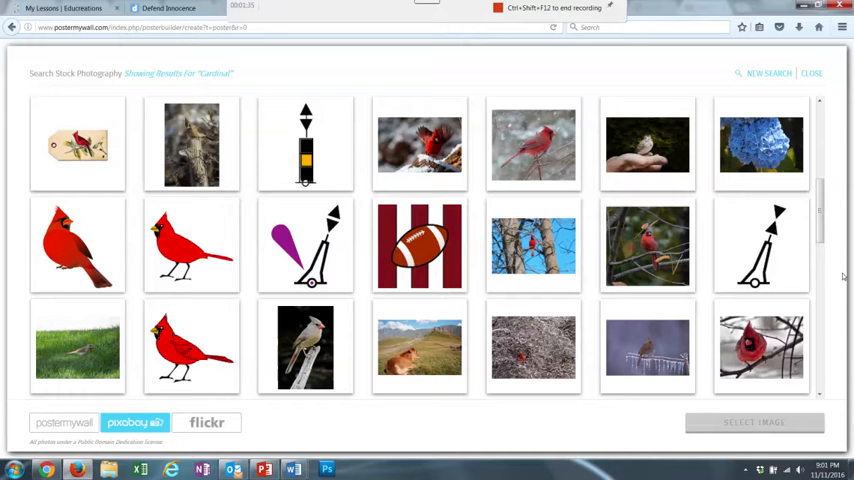
{"action": "scroll", "scroll_direction": "down", "scroll_amount": 3}
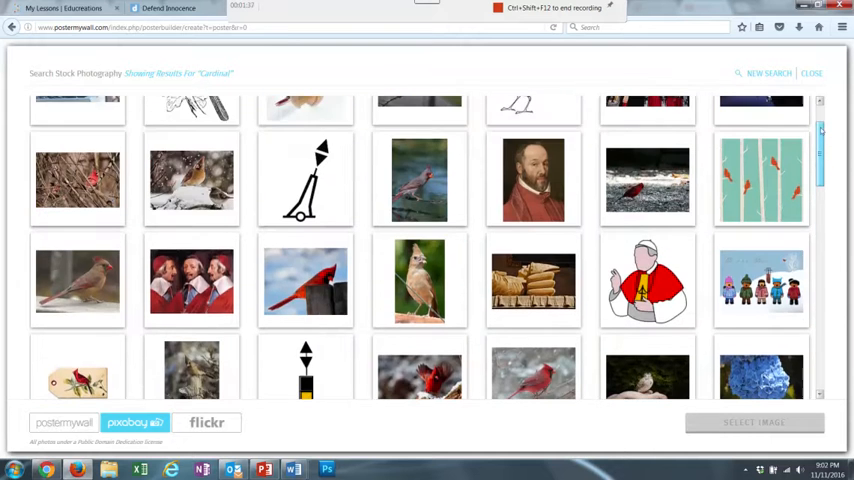
{"action": "left_click", "coordinate": [67, 422]}
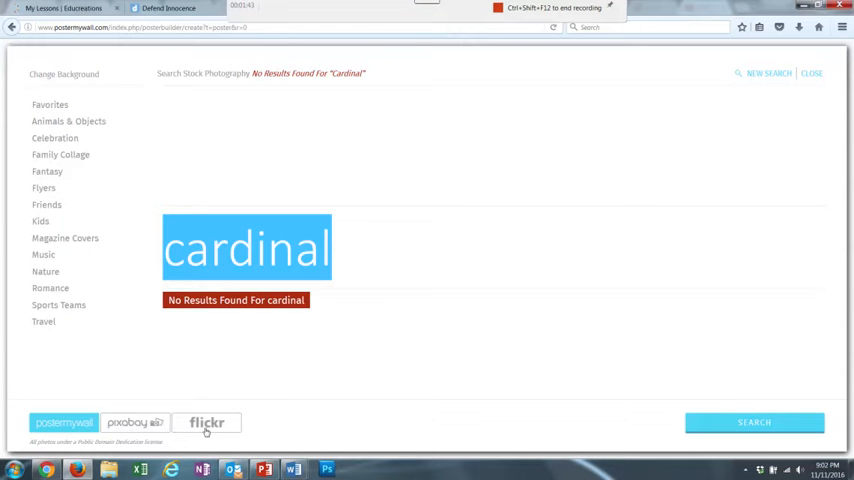
- Select the Flickr photo of a cardinal perched on a branch as the background image
{"action": "left_click", "coordinate": [202, 422]}
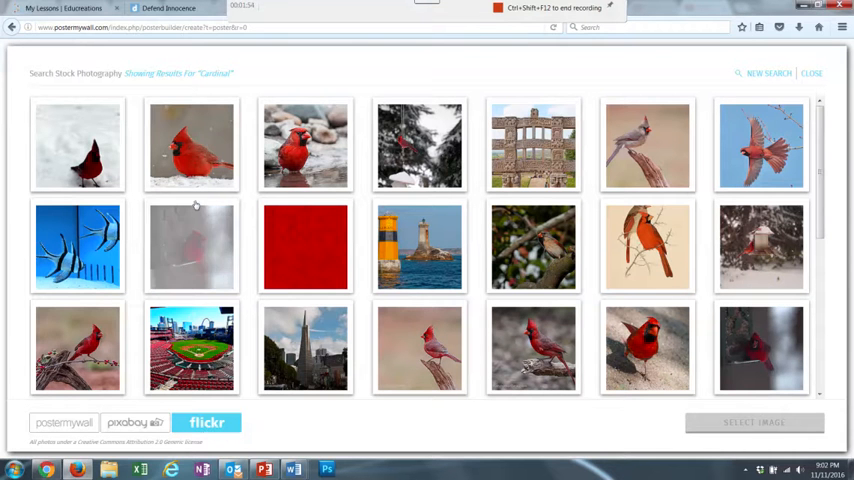
{"action": "left_click", "coordinate": [83, 352]}
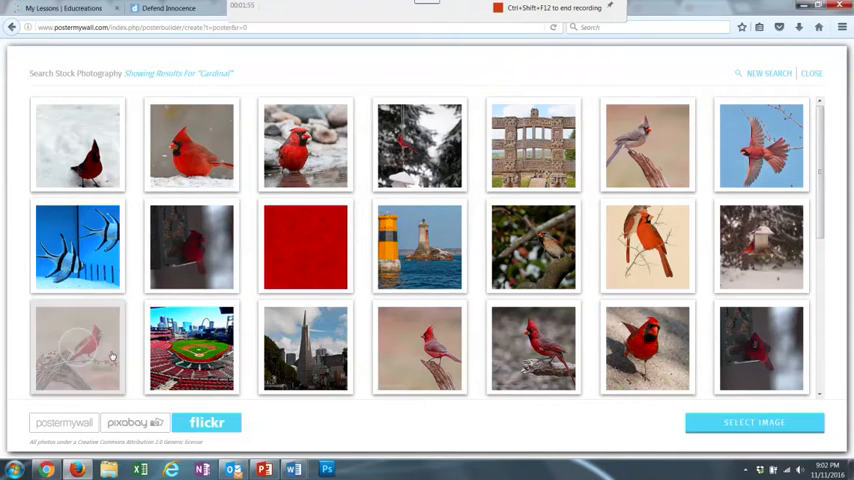
{"action": "left_click", "coordinate": [77, 348]}
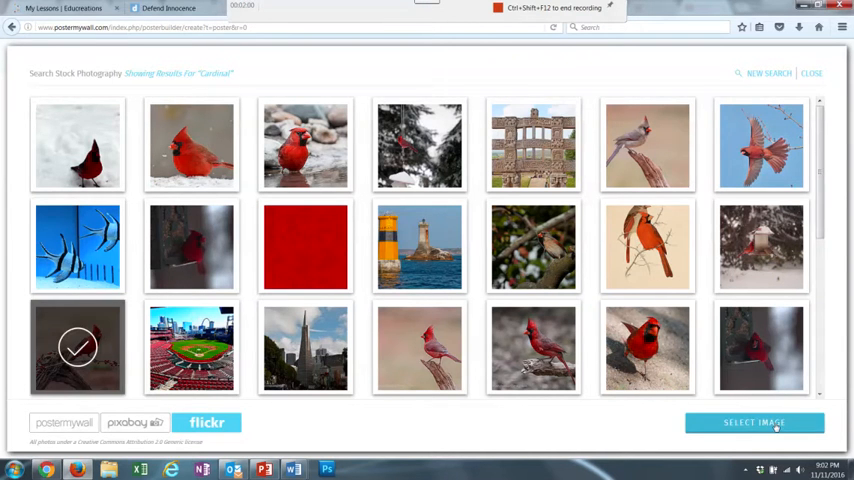
{"action": "left_click", "coordinate": [753, 422]}
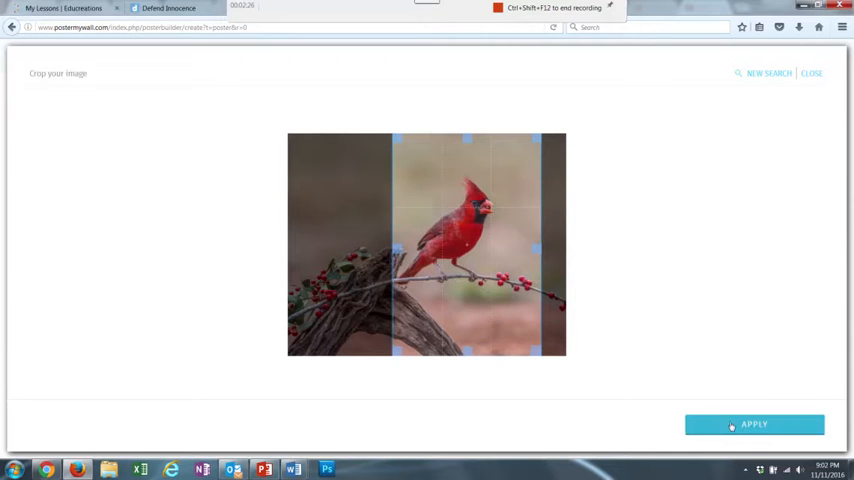
- Apply the default crop so the cardinal photo fills the poster background
{"action": "left_click", "coordinate": [741, 424]}
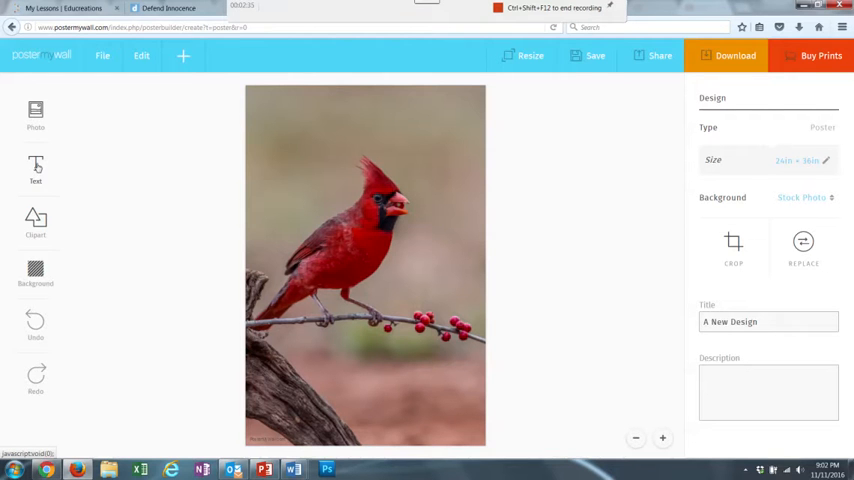
- Add a plain text box and enter 'Cardinal' as its wording
{"action": "left_click", "coordinate": [36, 170]}
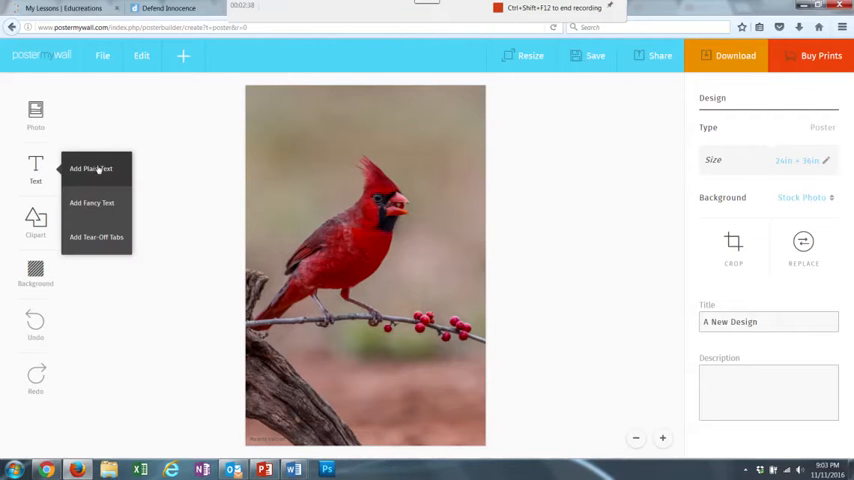
{"action": "left_click", "coordinate": [91, 168]}
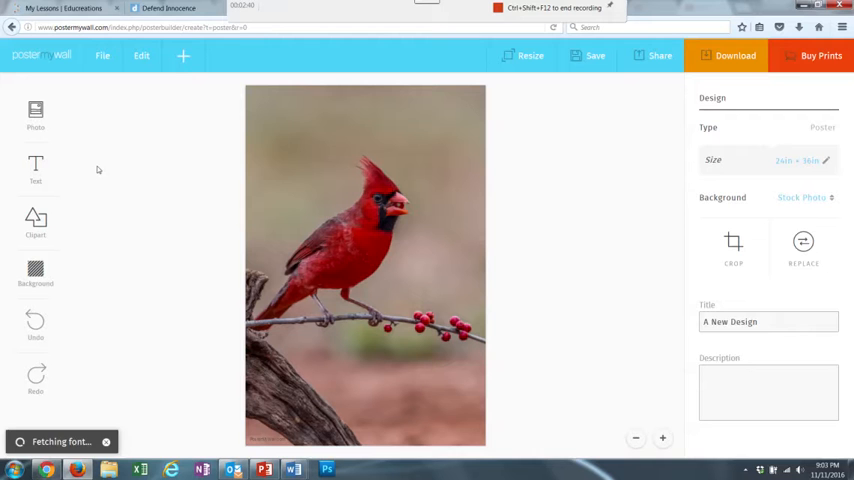
{"action": "left_click", "coordinate": [35, 170]}
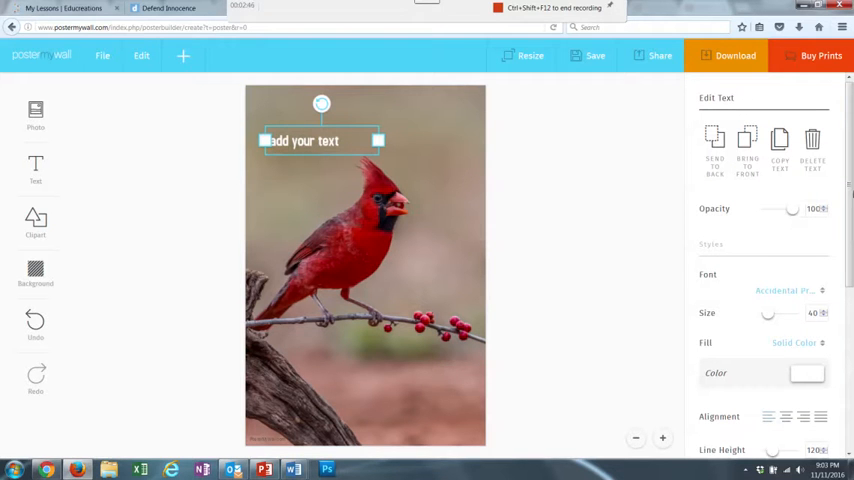
{"action": "scroll", "scroll_direction": "down", "scroll_amount": 3}
{"action": "type", "text": "Cardinal"}
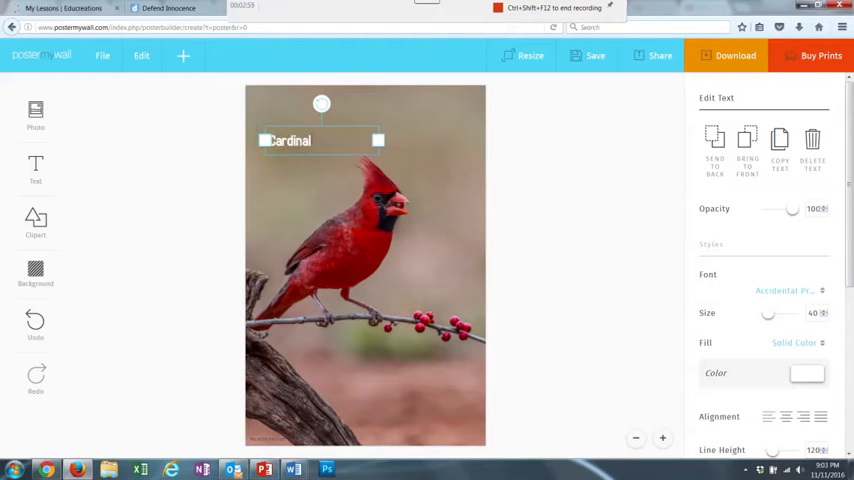
{"action": "mouse_move", "coordinate": [768, 250]}
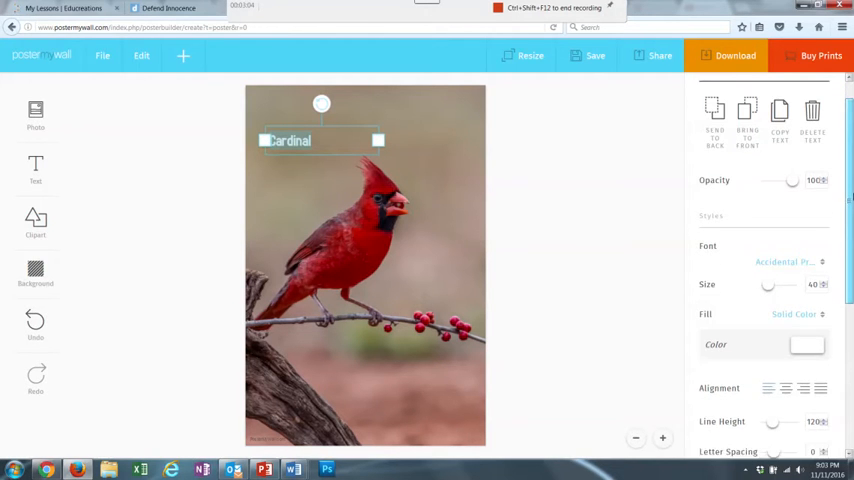
- Set the Cardinal title to size 175 and colour it red
{"action": "scroll", "scroll_direction": "down", "scroll_amount": 3}
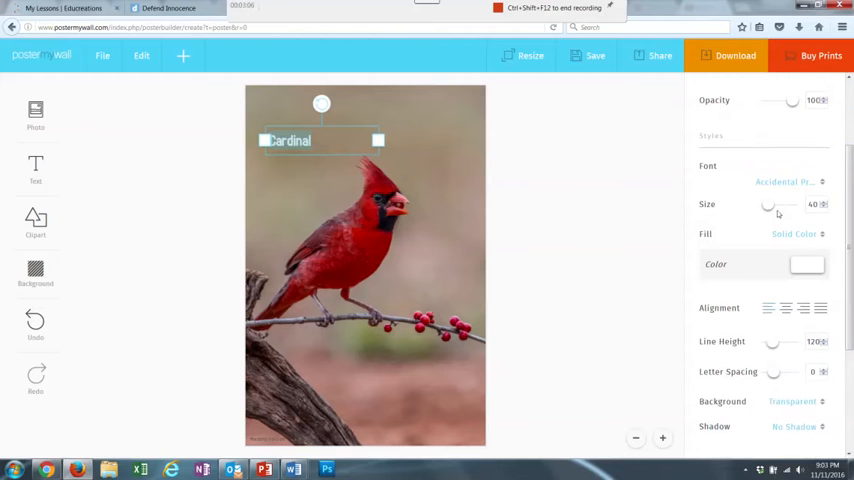
{"action": "left_click_drag", "start_coordinate": [768, 205], "coordinate": [785, 205]}
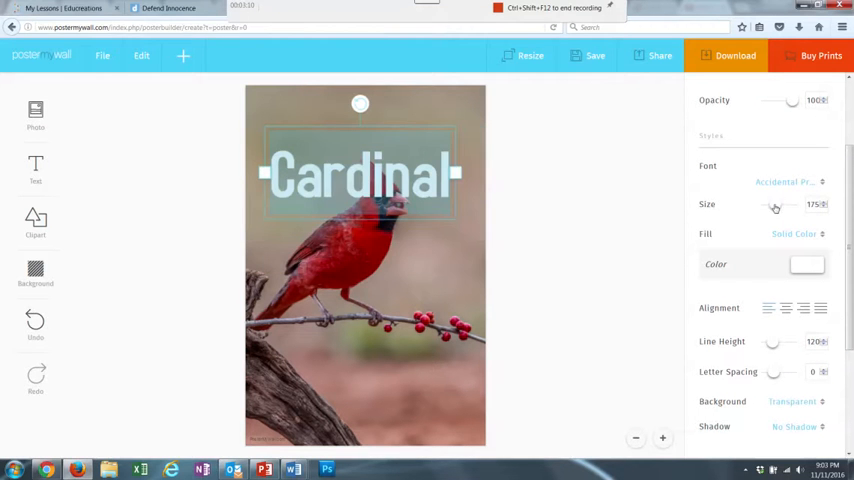
{"action": "left_click", "coordinate": [807, 264]}
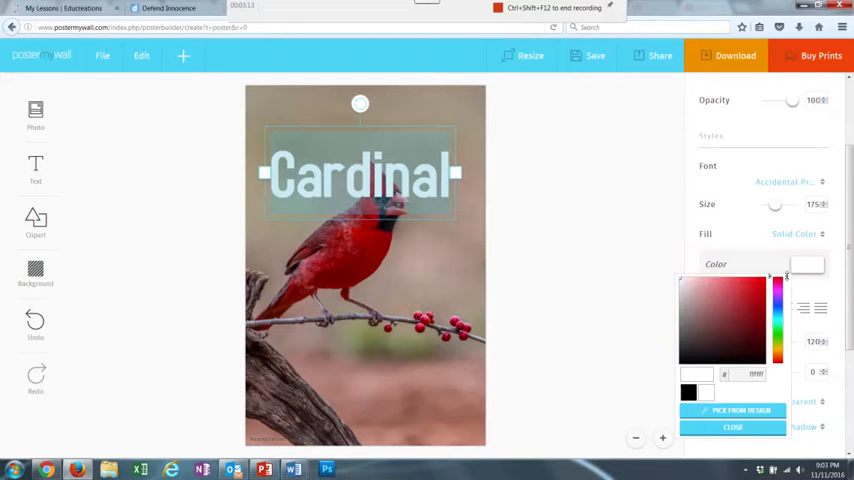
{"action": "left_click", "coordinate": [758, 283]}
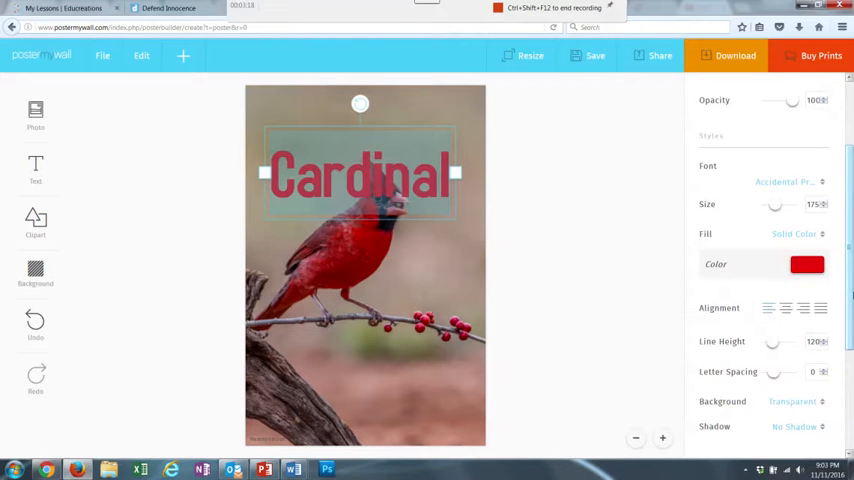
- Scroll the text options and bring up the Font dropdown list
{"action": "scroll", "scroll_direction": "down", "scroll_amount": 3}
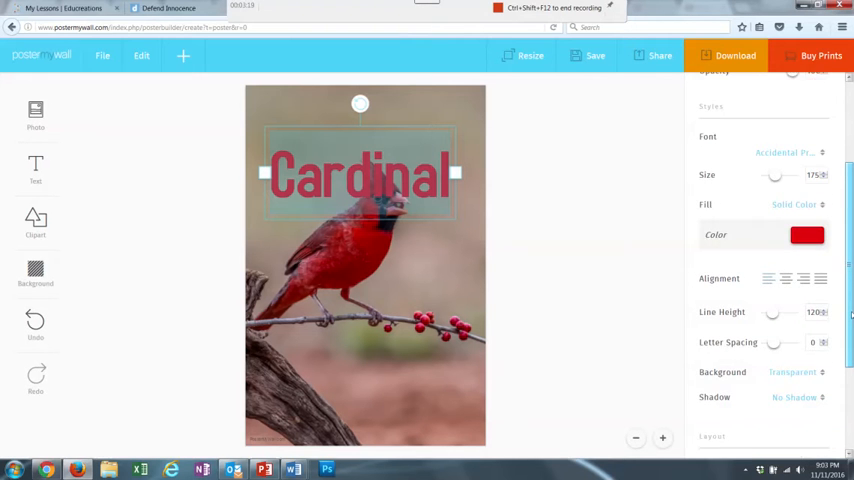
{"action": "scroll", "scroll_direction": "down", "scroll_amount": 3}
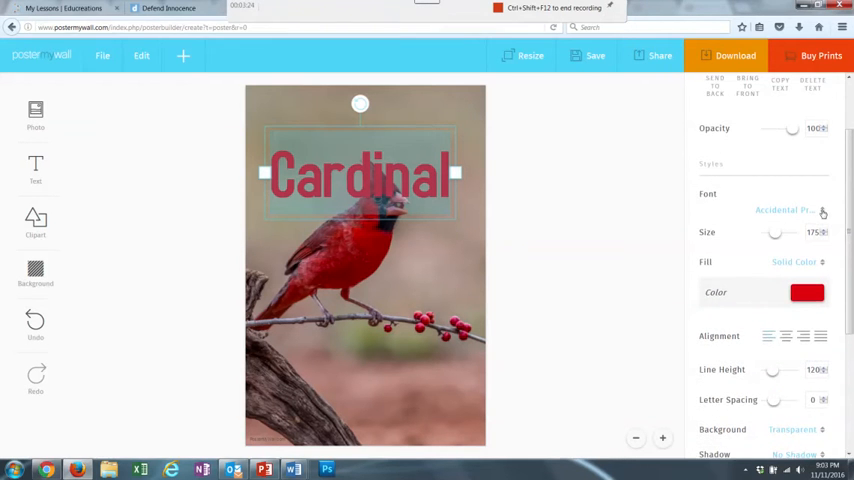
{"action": "left_click", "coordinate": [785, 210]}
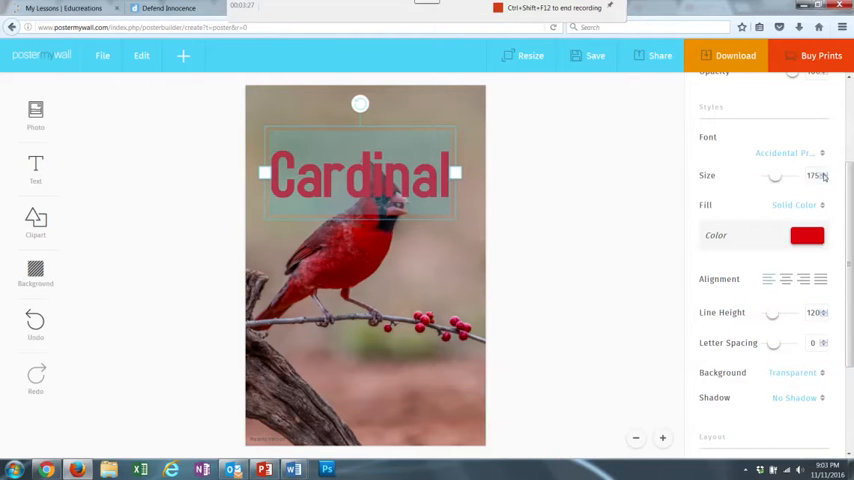
{"action": "left_click", "coordinate": [790, 152]}
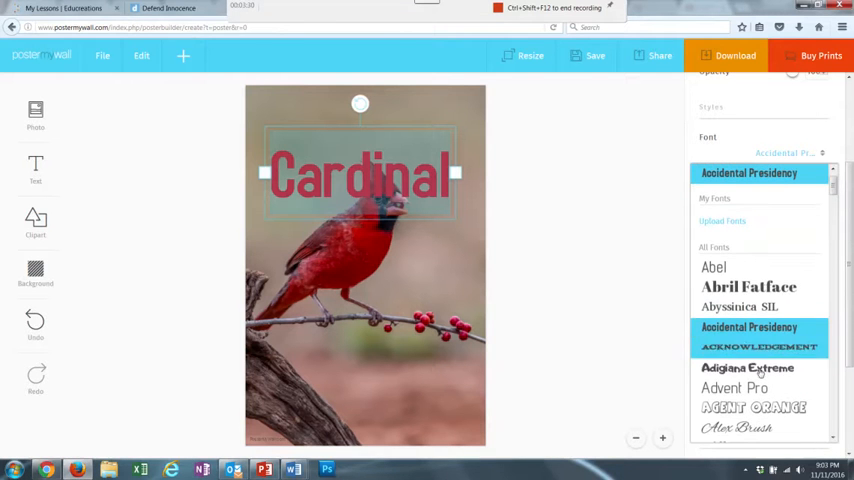
- Apply the Adigiana Extreme font to the Cardinal title and lock it at the top
{"action": "left_click", "coordinate": [739, 368]}
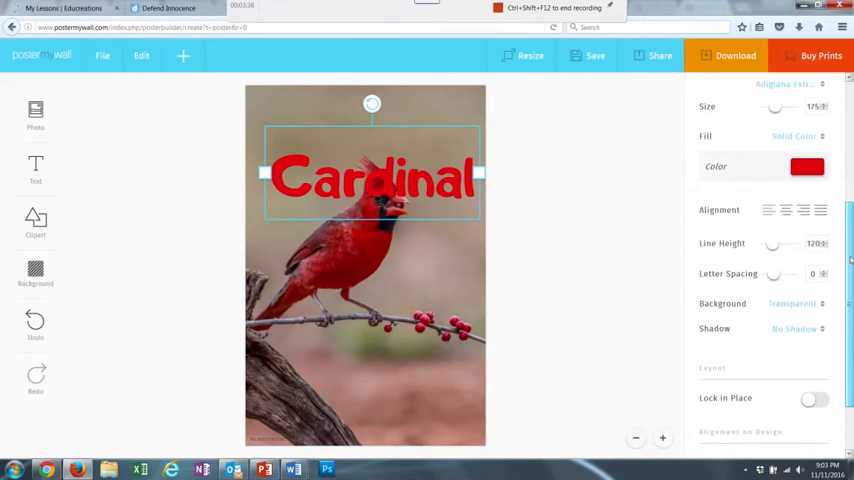
{"action": "scroll", "scroll_direction": "down", "scroll_amount": 3}
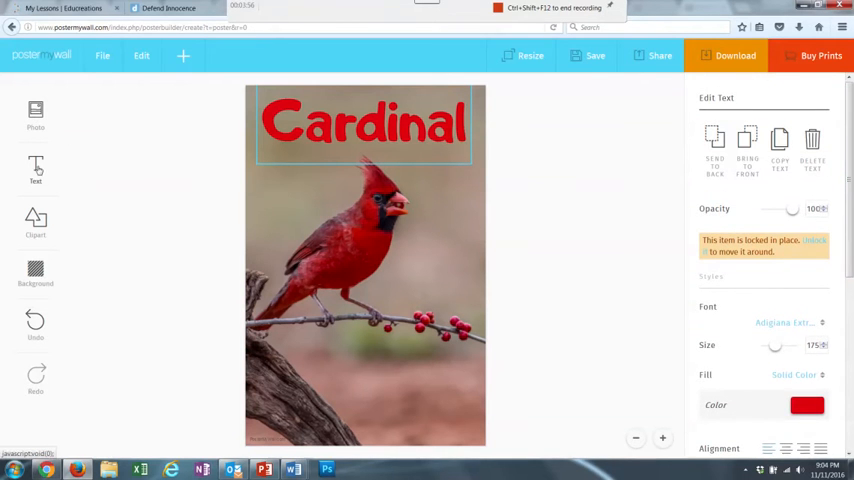
- Add a second plain text box and drag it below the berries near the bottom
{"action": "left_click", "coordinate": [36, 170]}
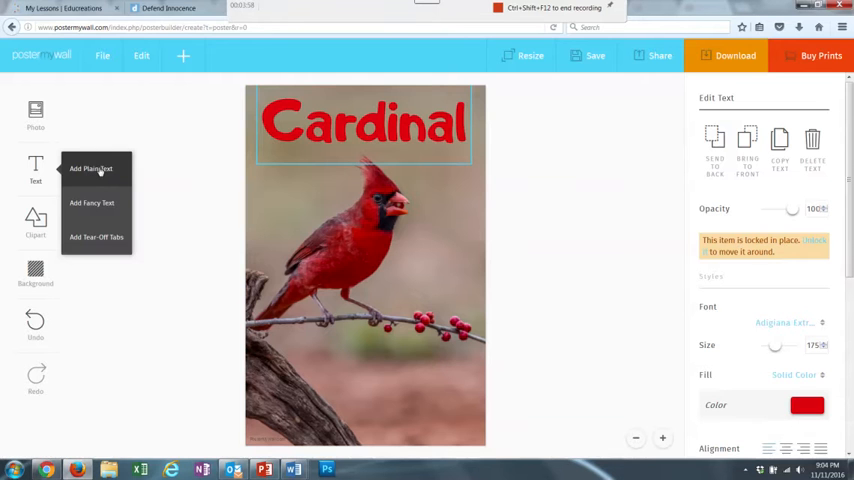
{"action": "left_click", "coordinate": [90, 168]}
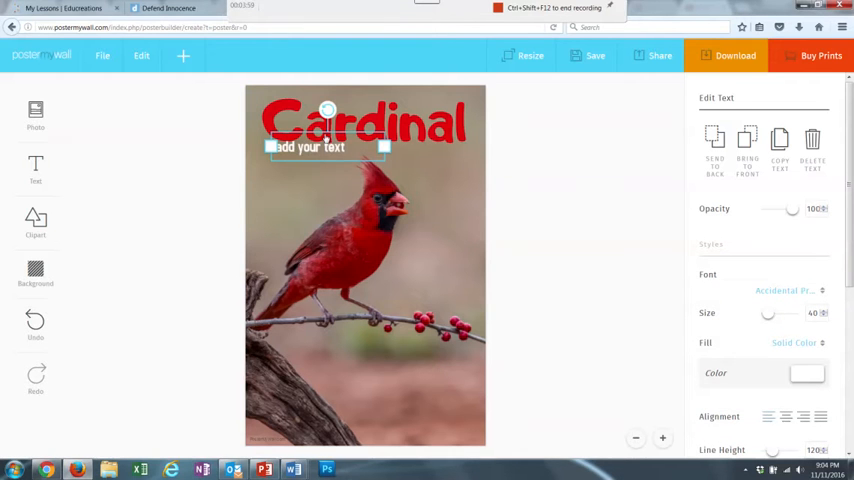
{"action": "left_click_drag", "start_coordinate": [326, 147], "coordinate": [402, 364]}
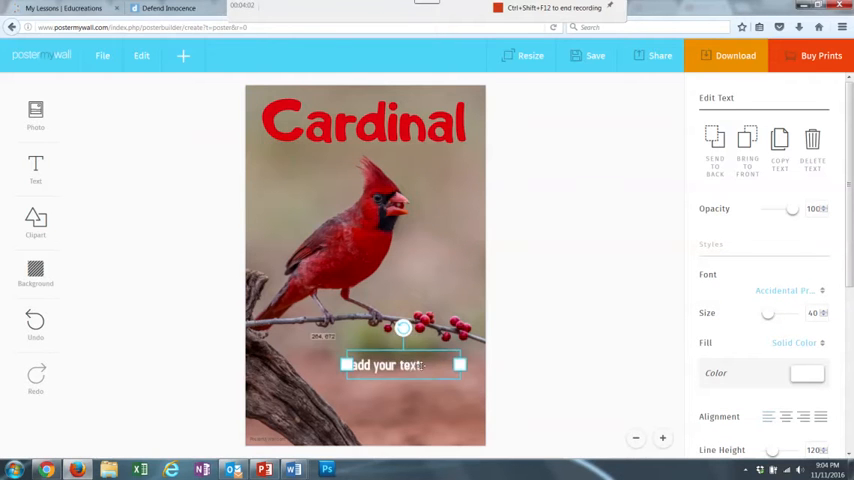
{"action": "left_click_drag", "start_coordinate": [402, 365], "coordinate": [416, 376]}
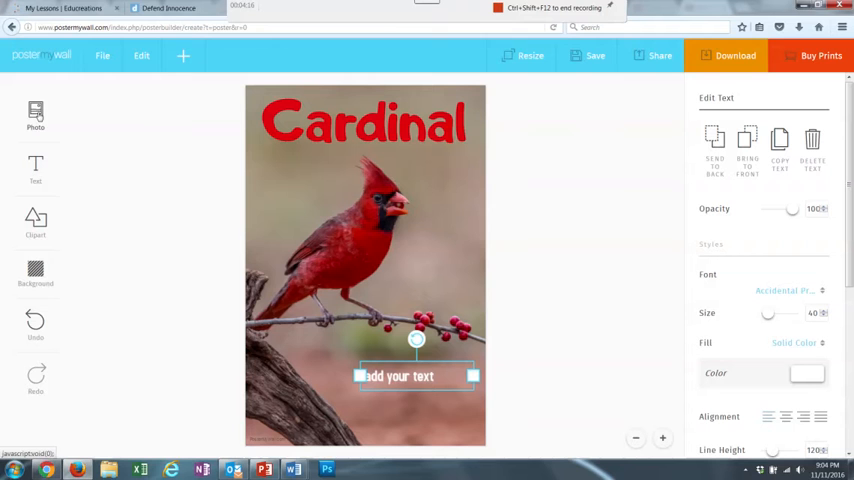
- Show the Add Photo options from the left toolbar's Photo button
{"action": "left_click", "coordinate": [36, 111]}
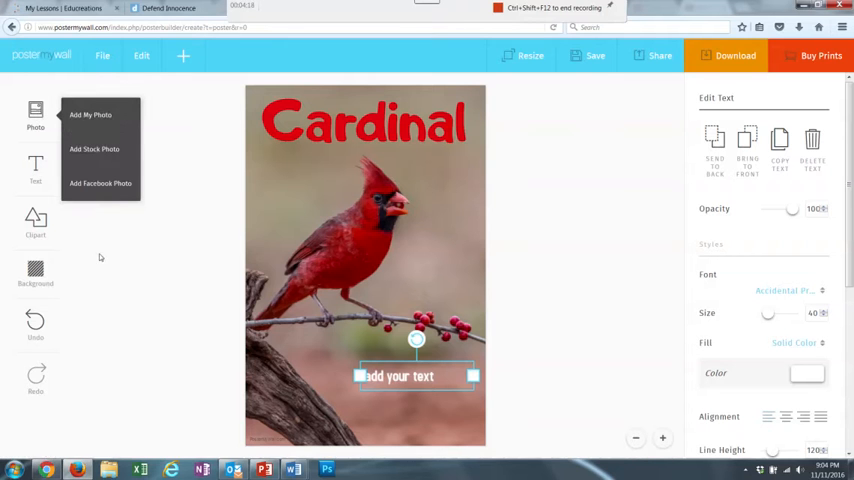
{"action": "mouse_move", "coordinate": [35, 320]}
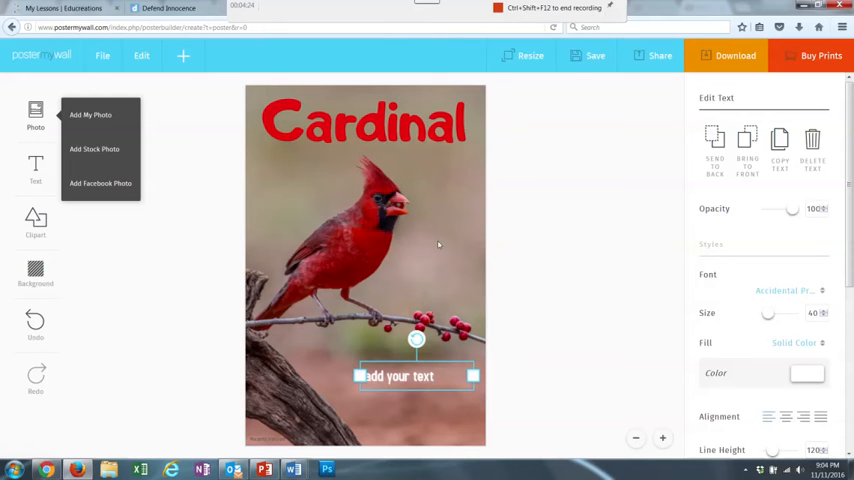
{"action": "mouse_move", "coordinate": [529, 214]}
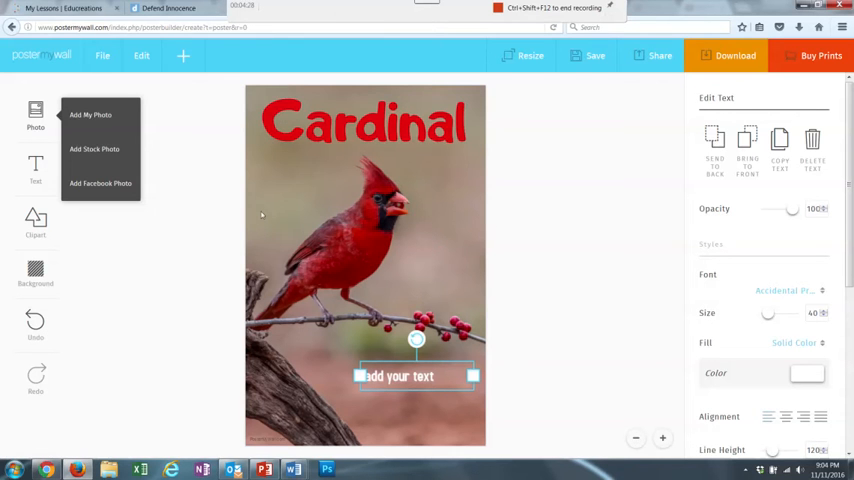
{"action": "mouse_move", "coordinate": [233, 102]}
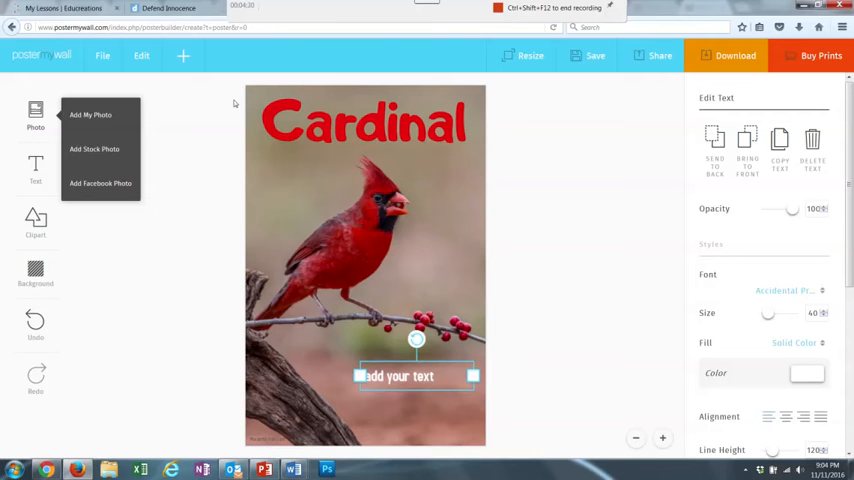
{"action": "mouse_move", "coordinate": [561, 283]}
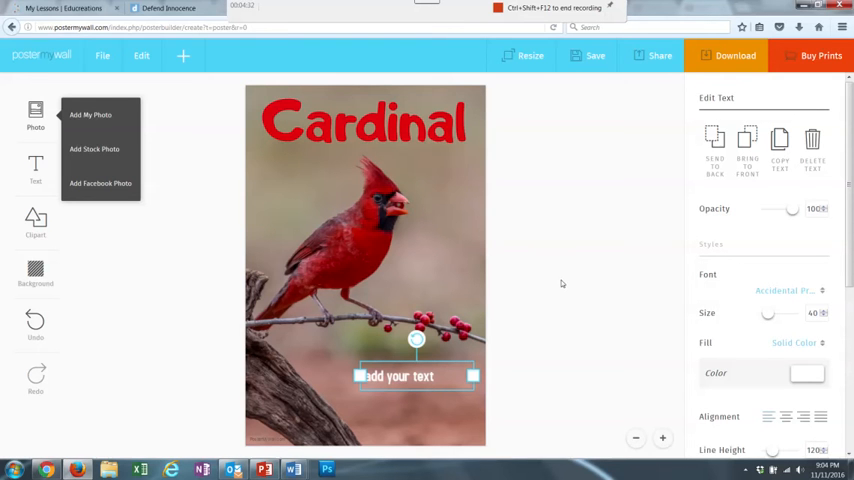